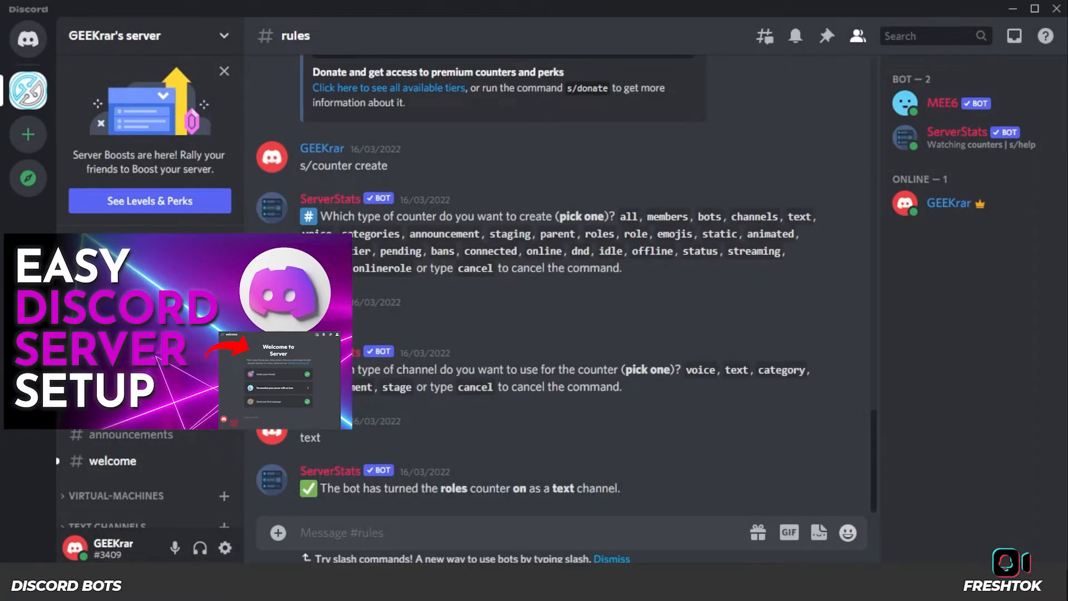
Step: Create a text channel named 'tiktok' under the Welcome category
click(129, 434)
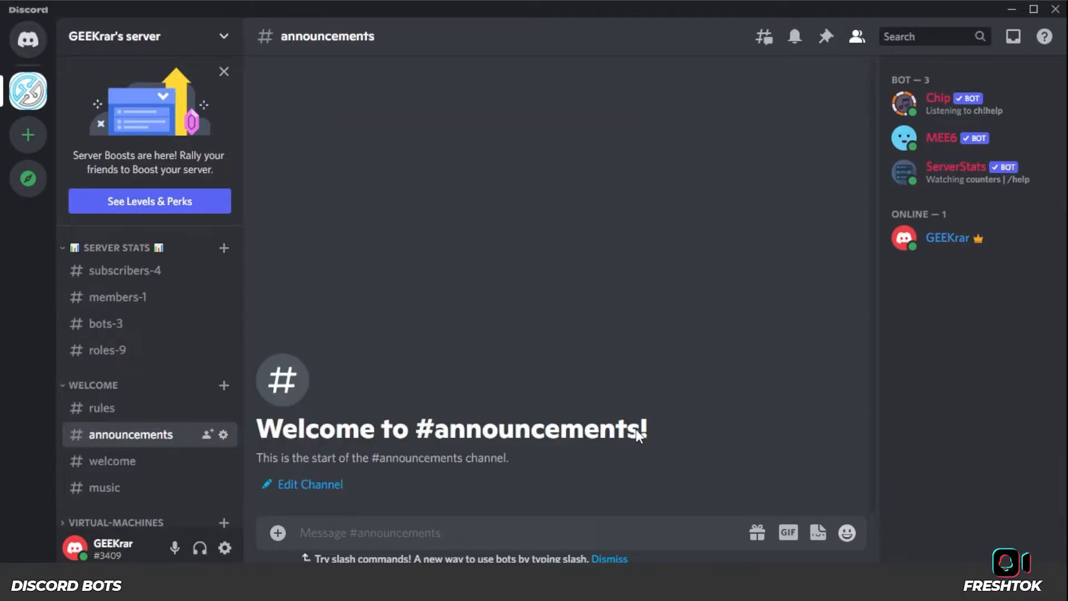
mouse_move(103, 388)
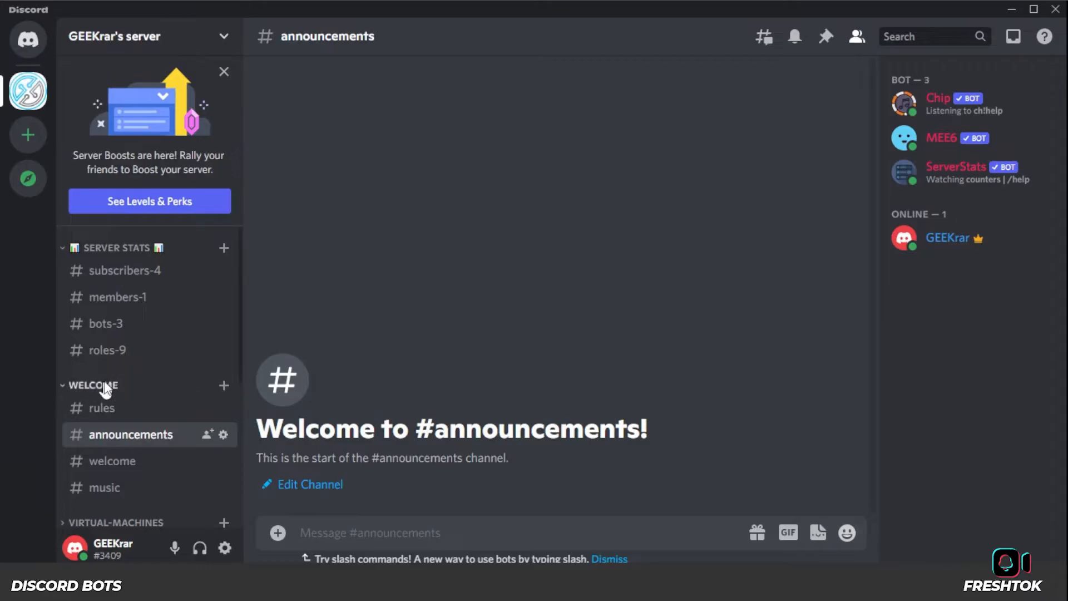
click(224, 385)
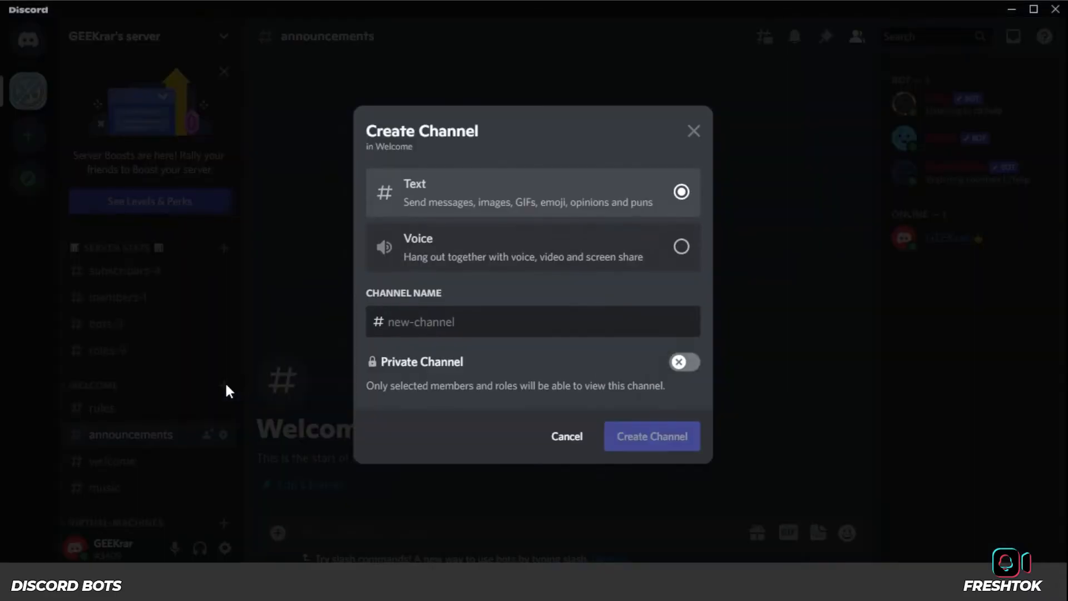
text(tik)
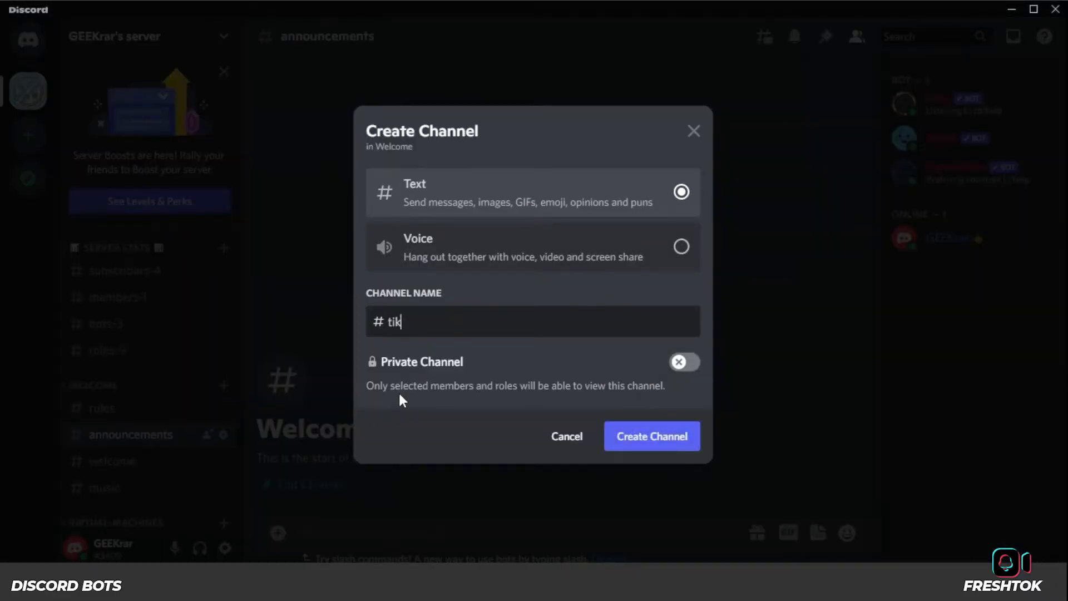
text(tok)
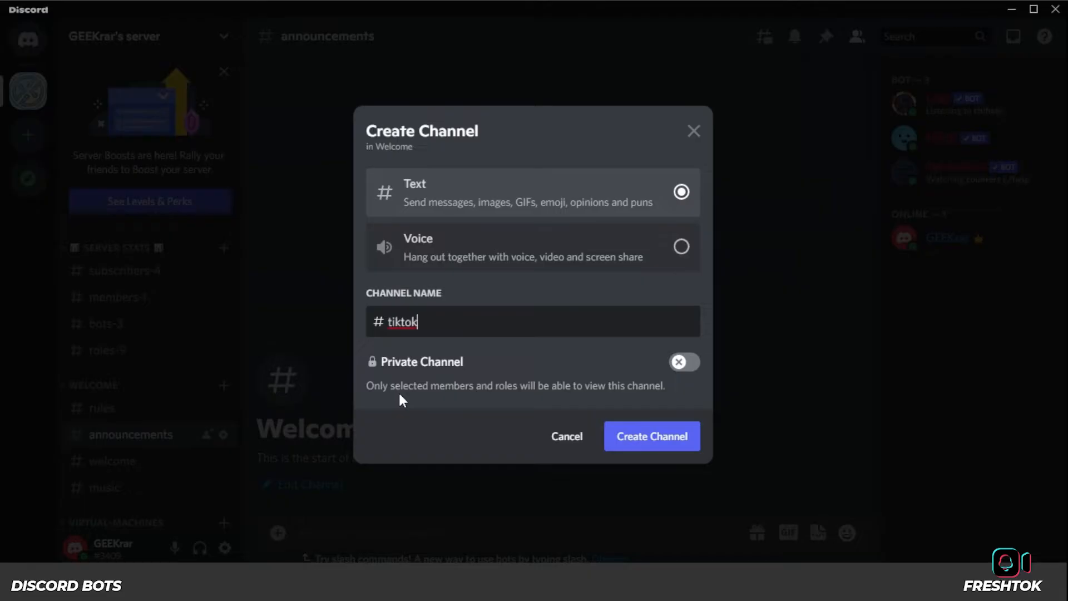
mouse_move(567, 436)
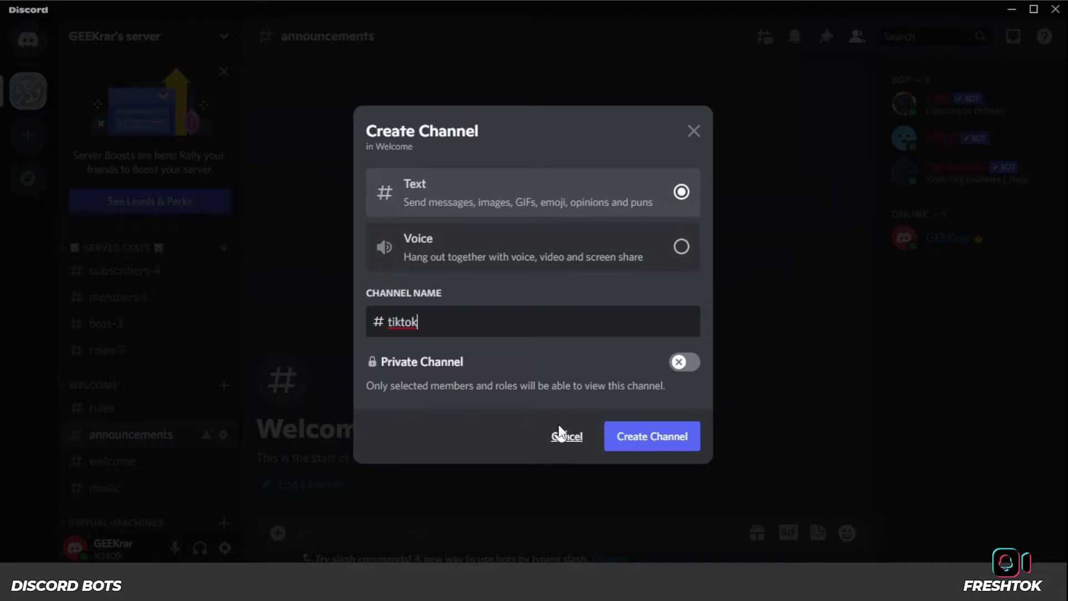
click(650, 436)
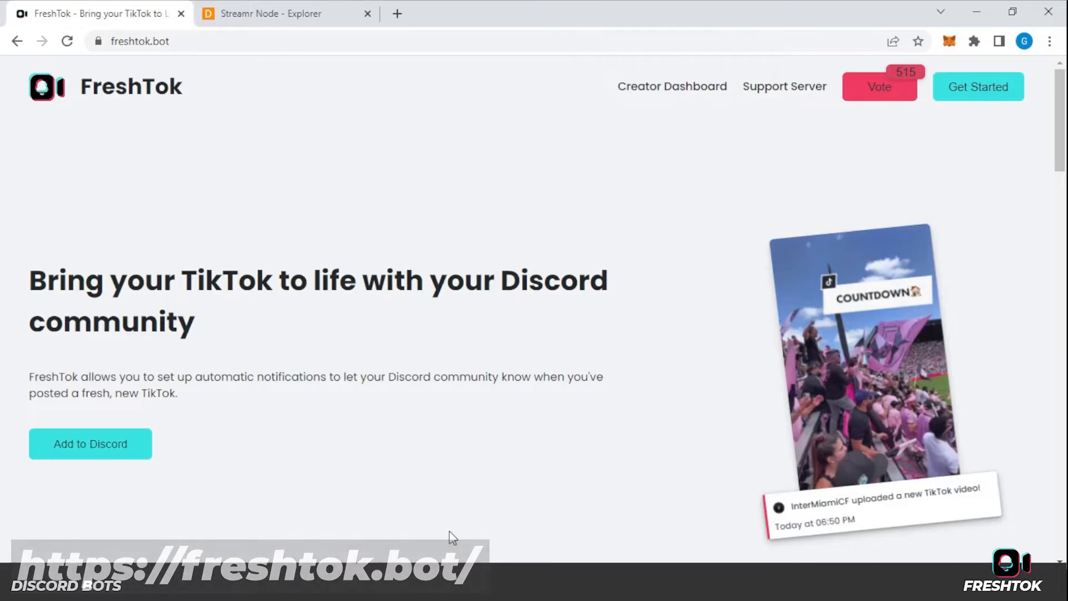
Step: Authorise FreshTok for GEEKrar's server with its listed permissions and pass the hCaptcha check
click(89, 444)
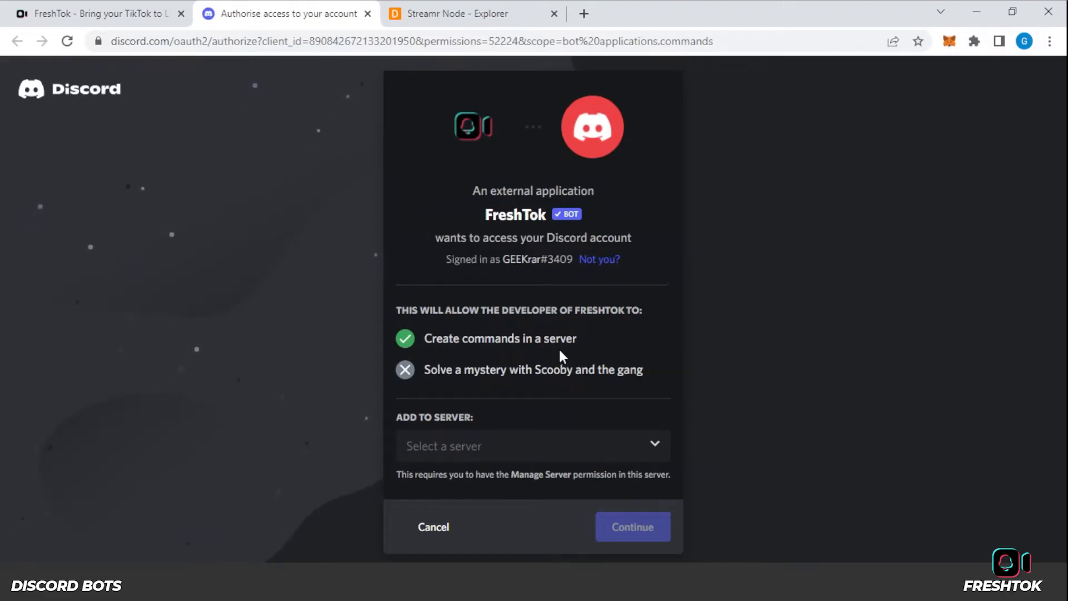
click(533, 446)
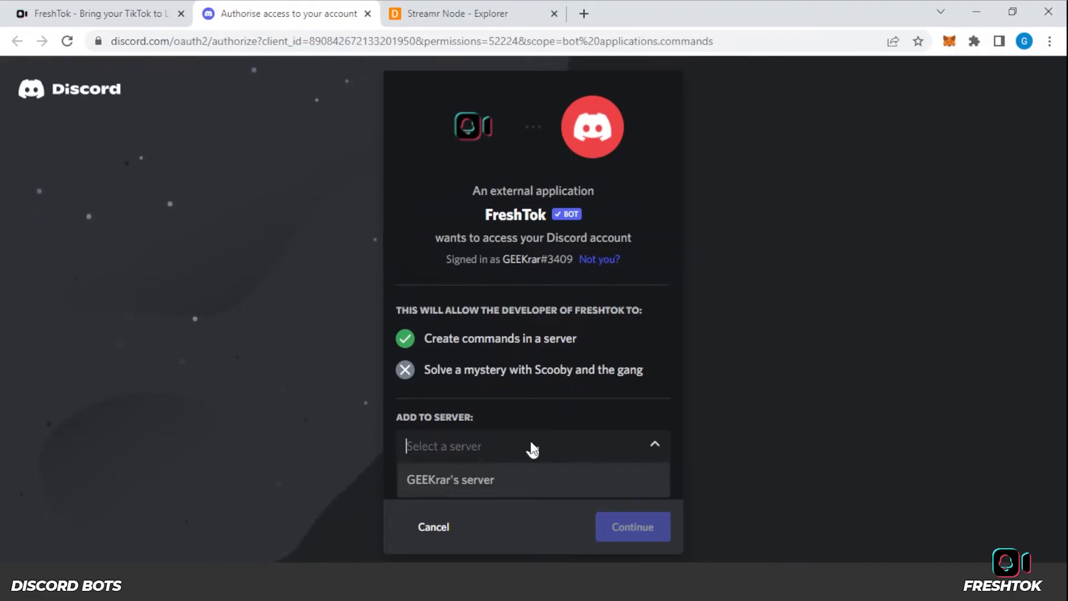
click(451, 480)
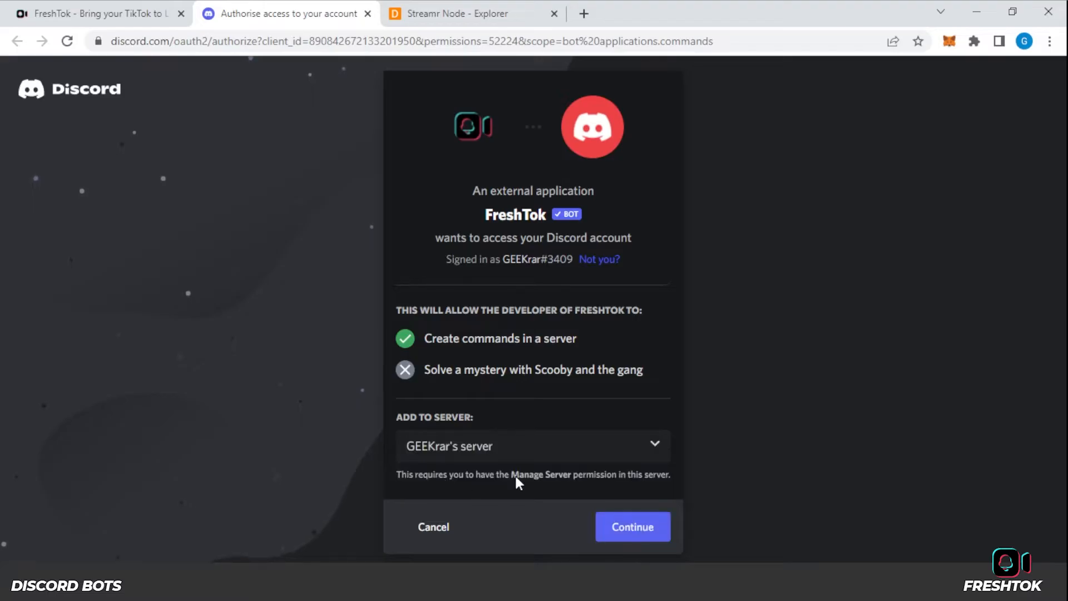
click(631, 527)
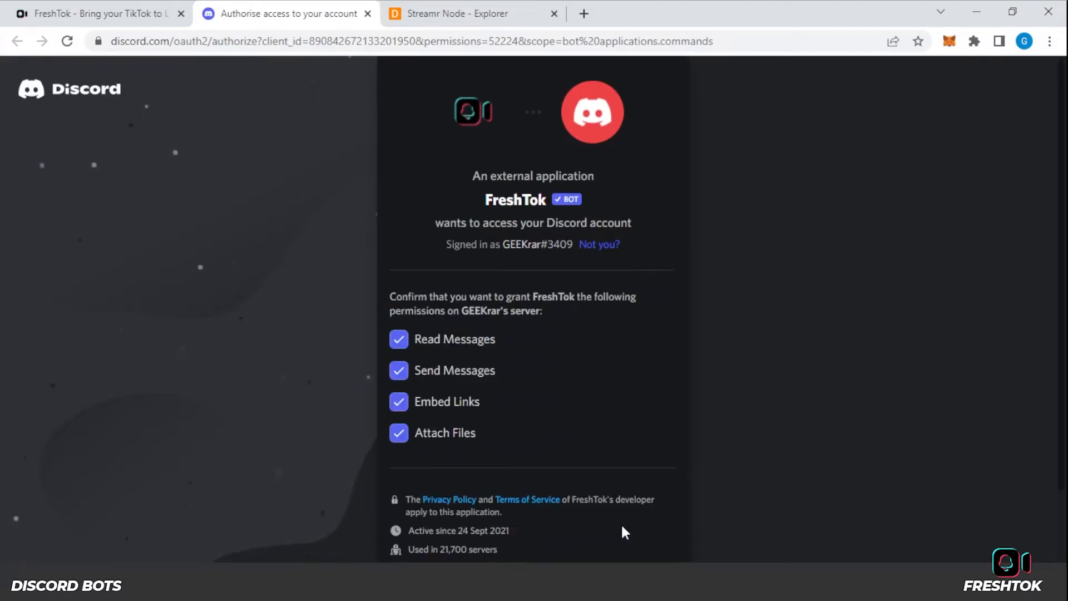
mouse_move(752, 473)
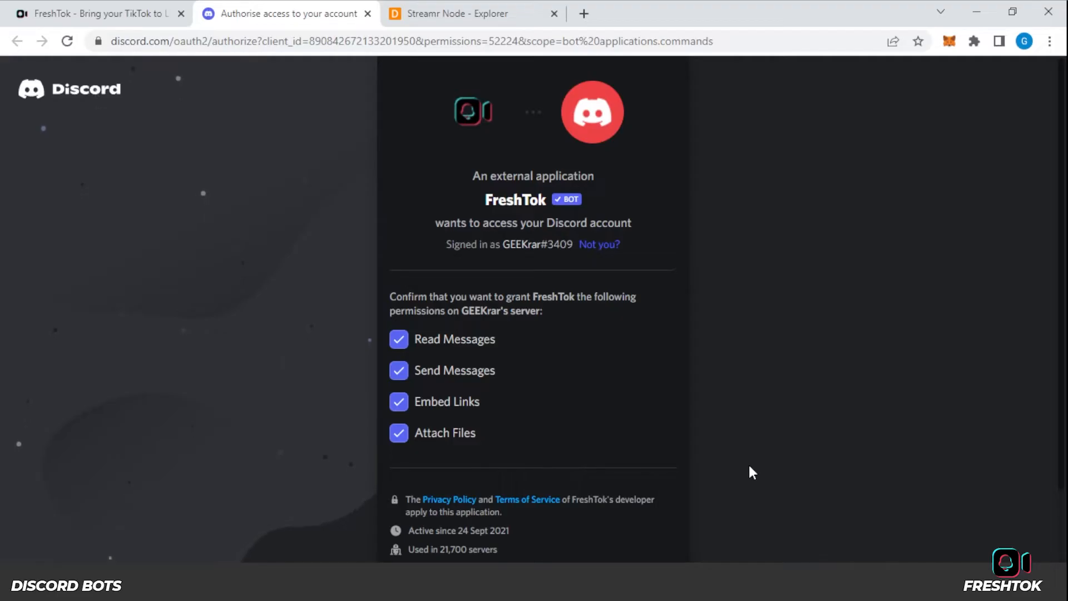
scroll(down, 3)
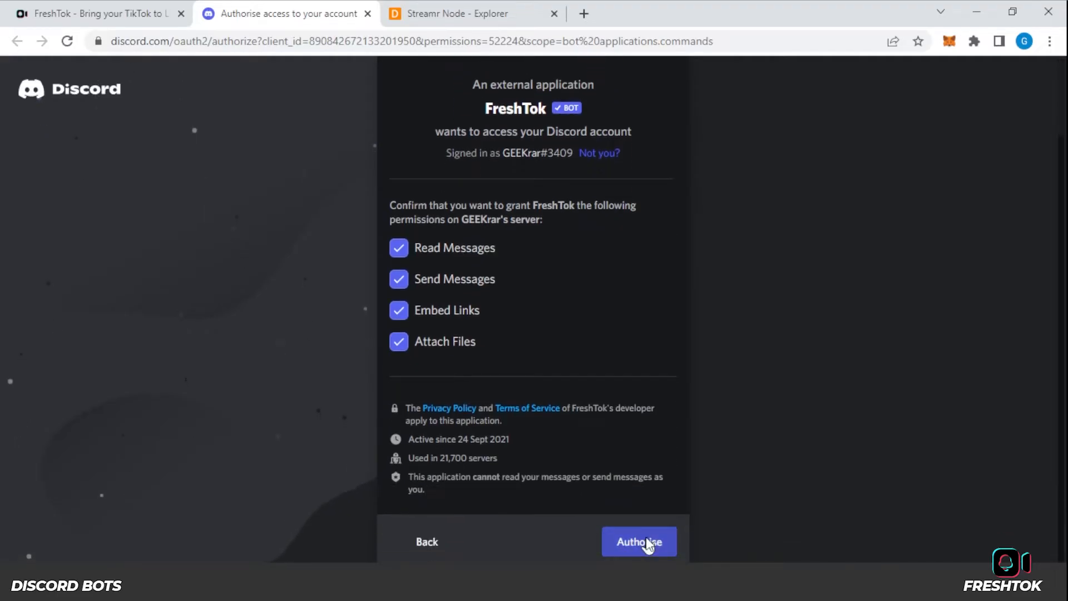
click(638, 540)
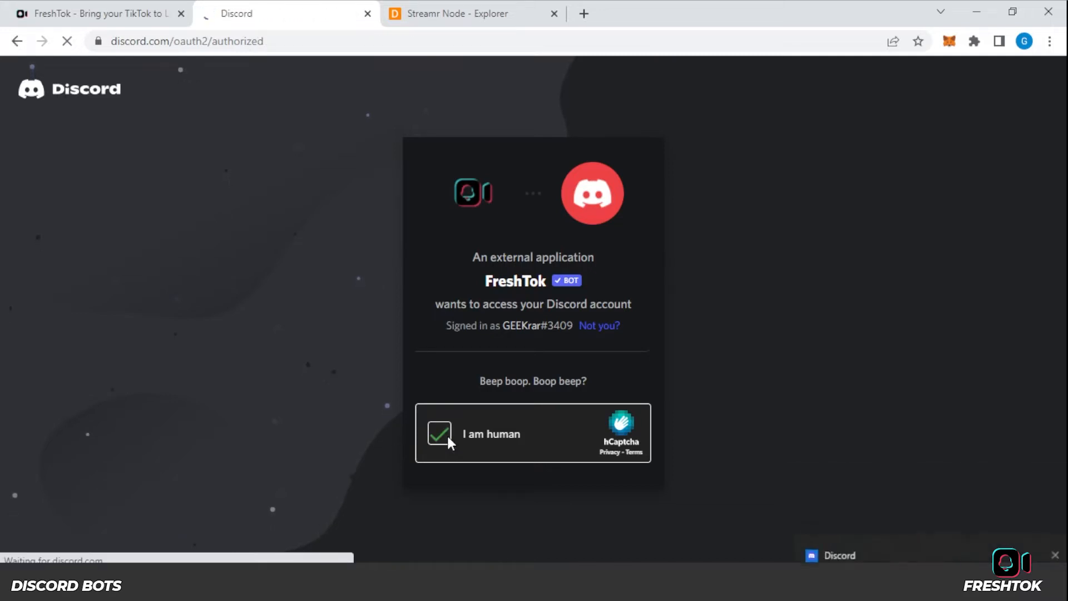
click(440, 434)
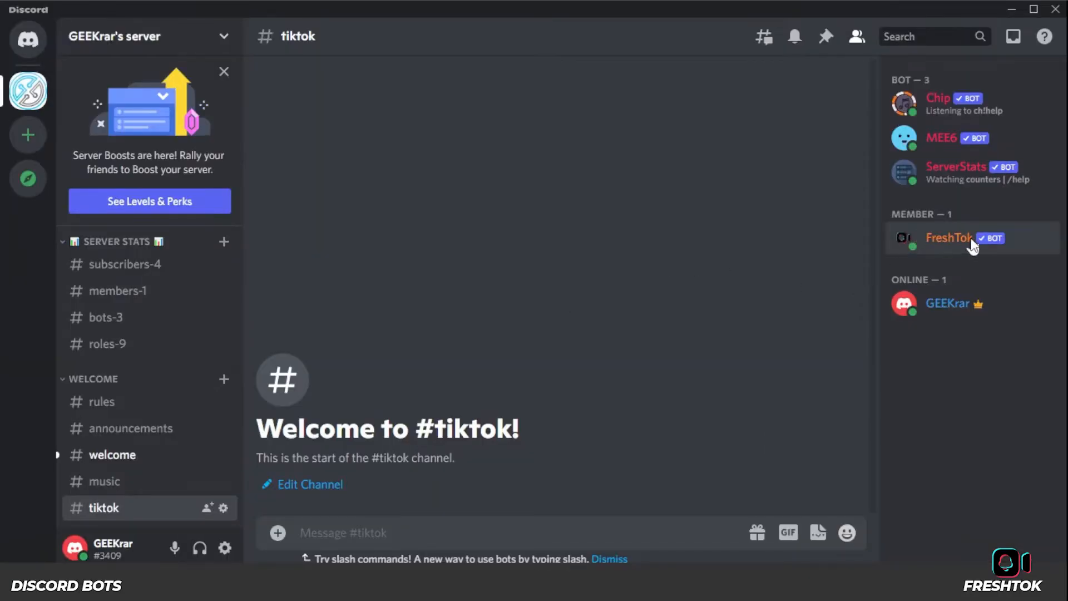
mouse_move(957, 243)
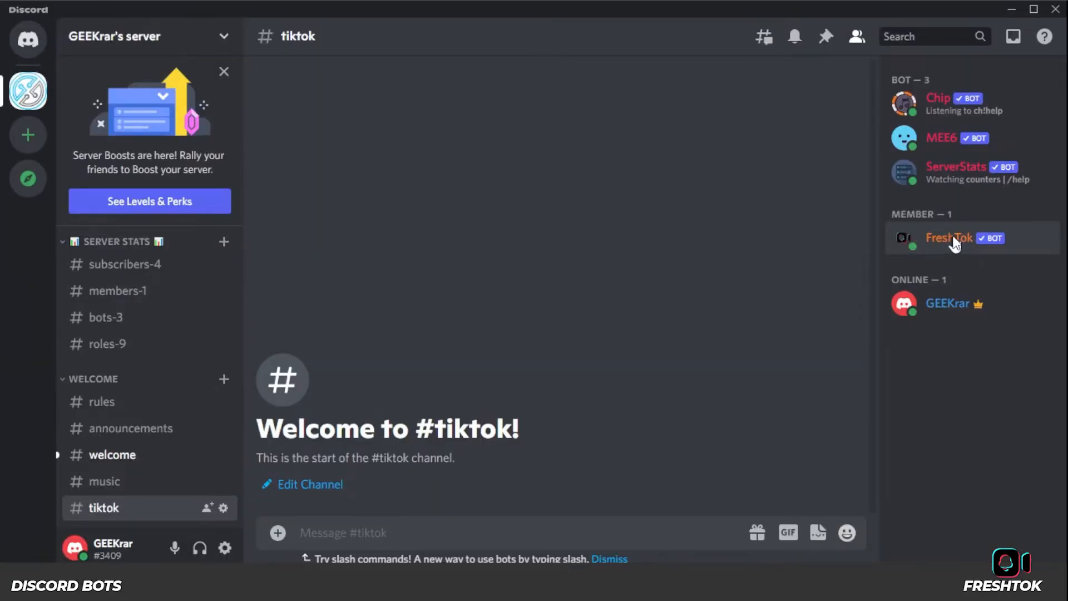
Step: Open the options menu for the FreshTok bot in the member list
right_click(948, 237)
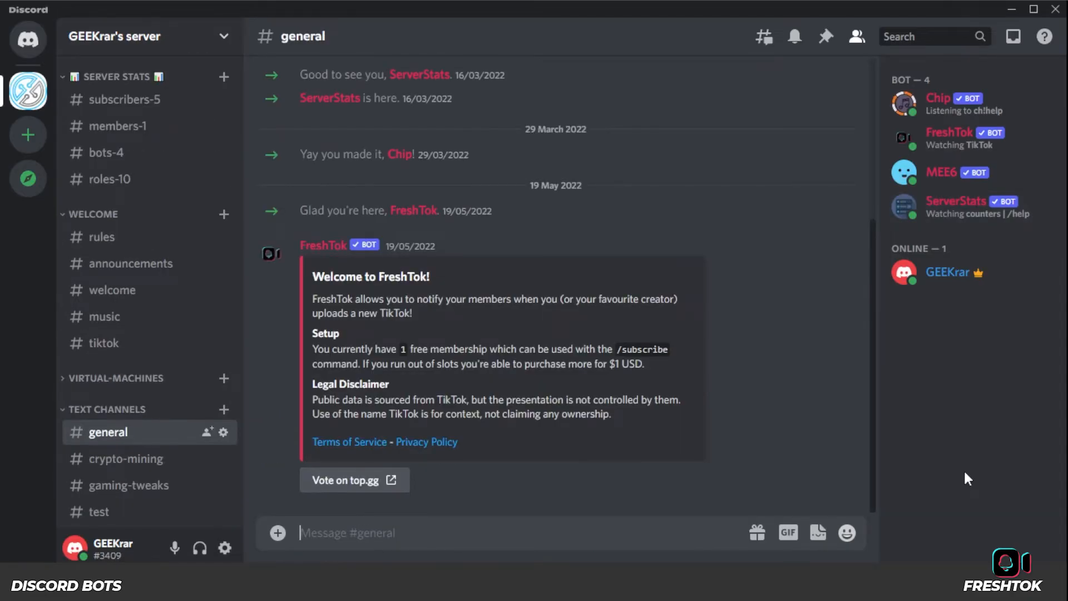
mouse_move(480, 534)
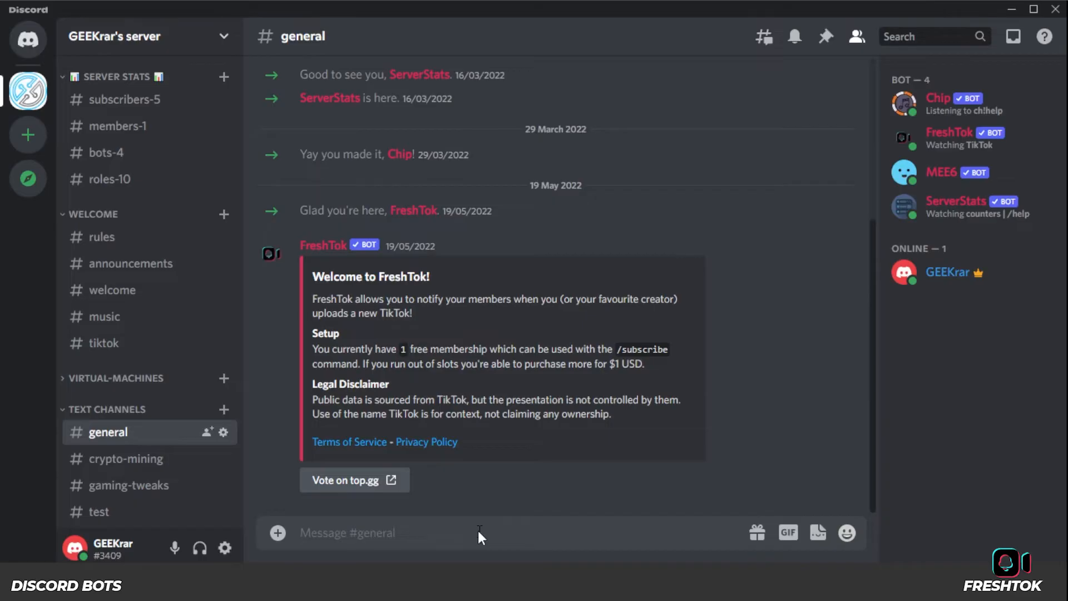
Step: Fill /subscribe with creator garyvee, channel #tiktok and previews set to enabled
text(/subscri)
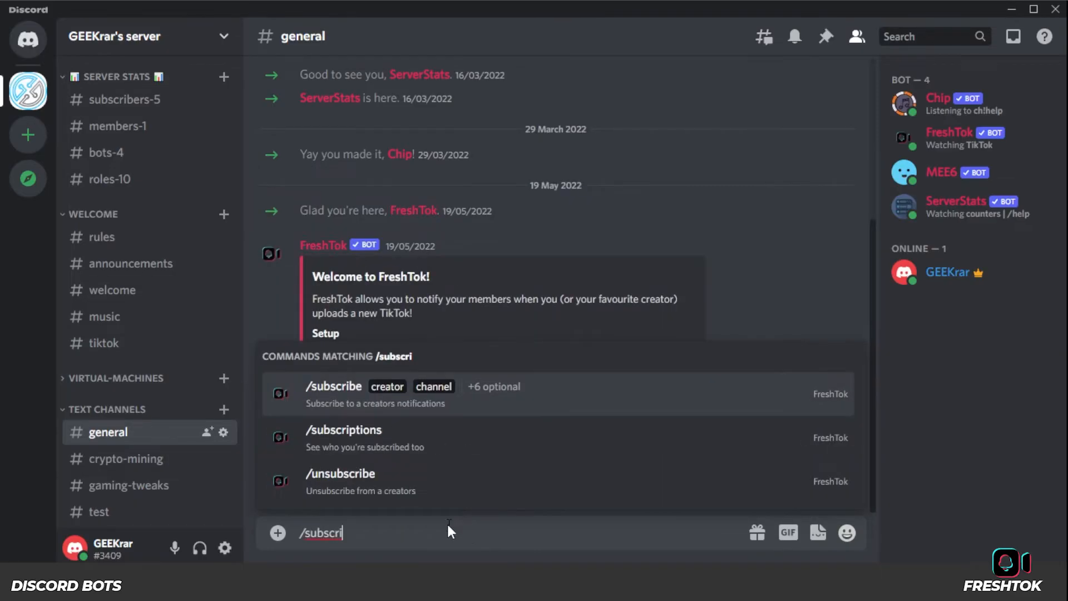
click(333, 385)
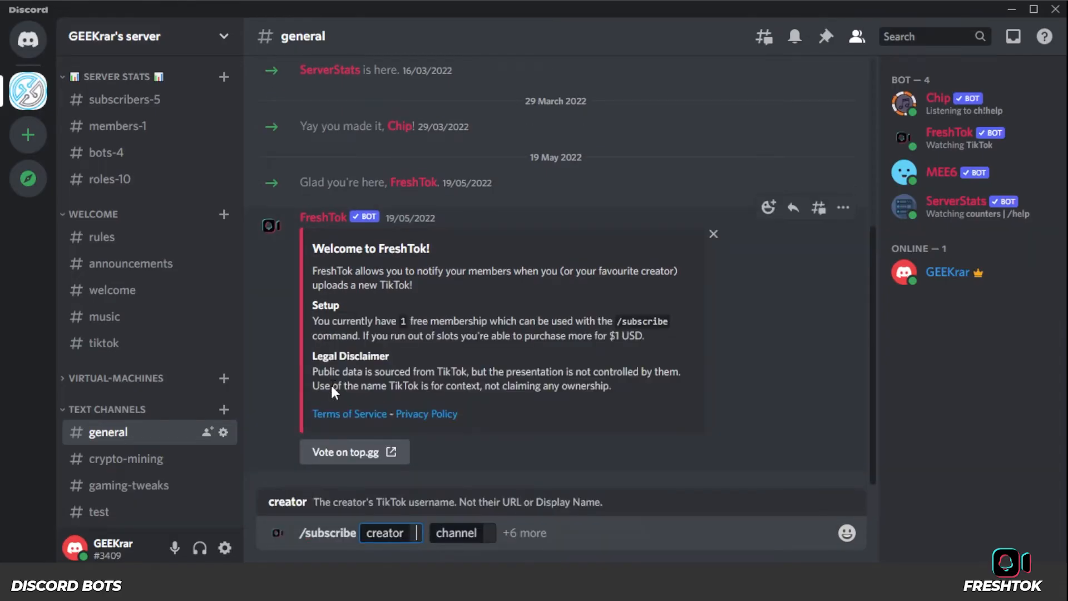
text(garyv)
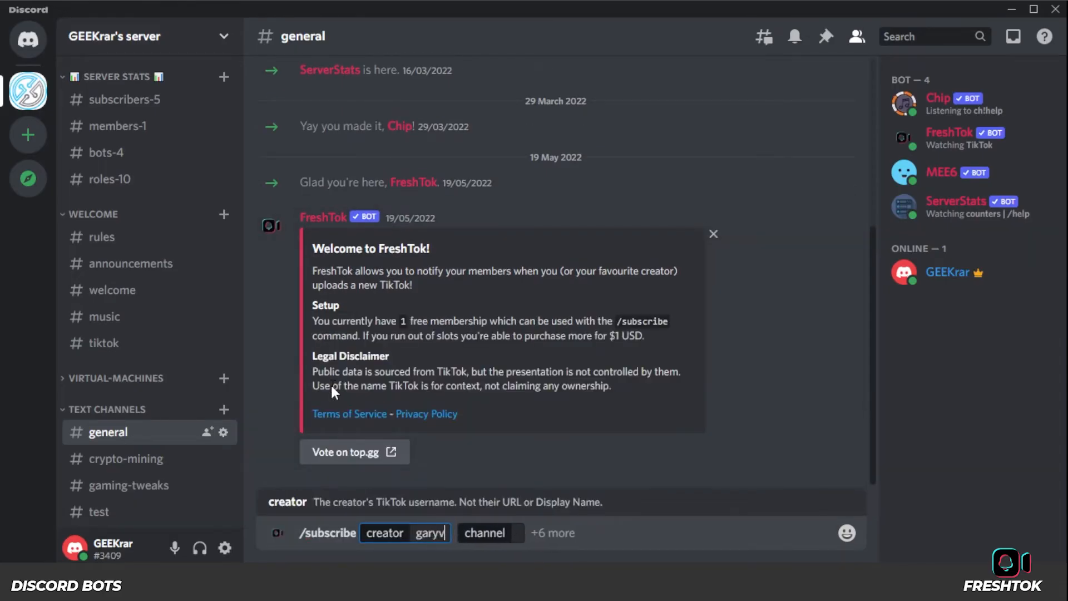
click(485, 533)
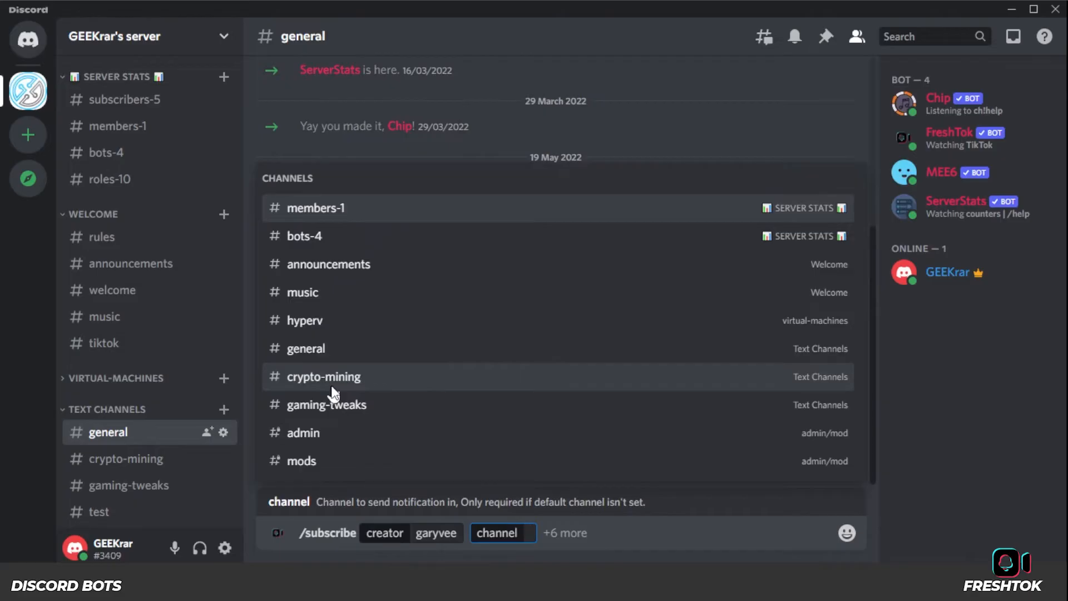
text(tik)
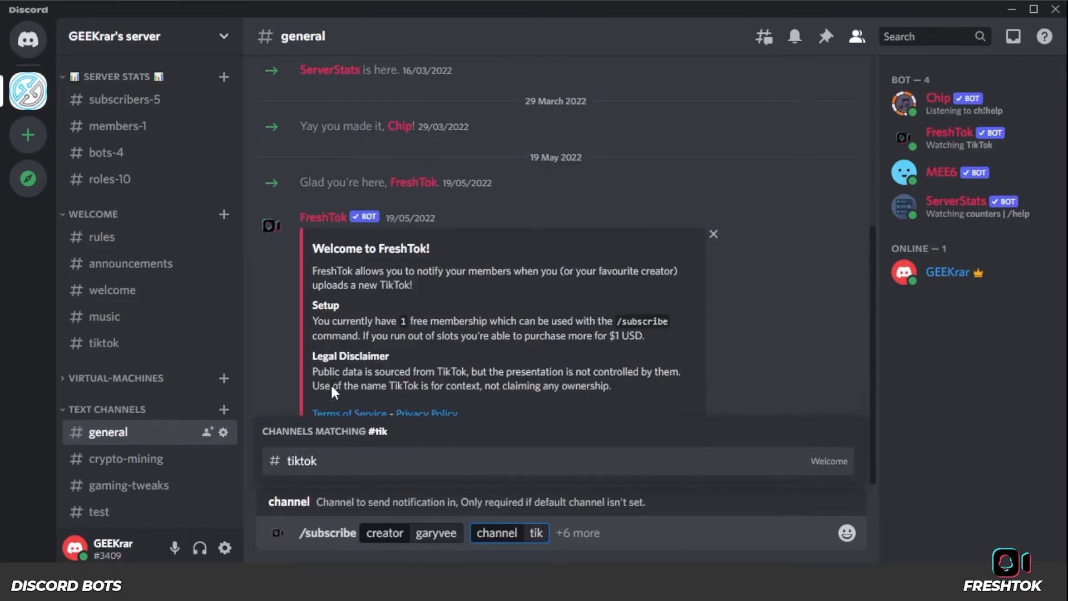
click(301, 461)
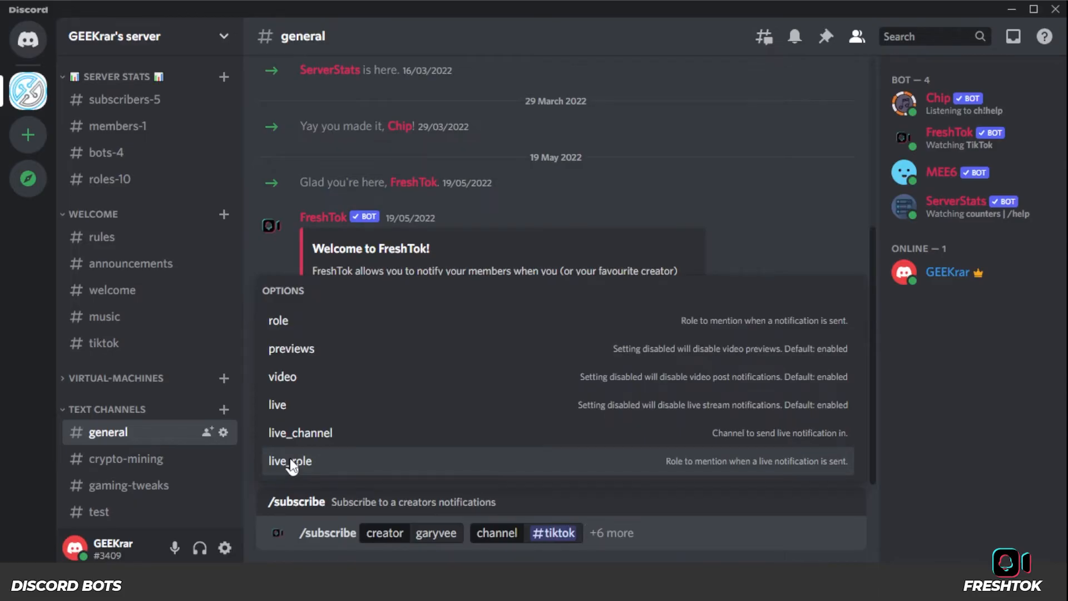
text(pr)
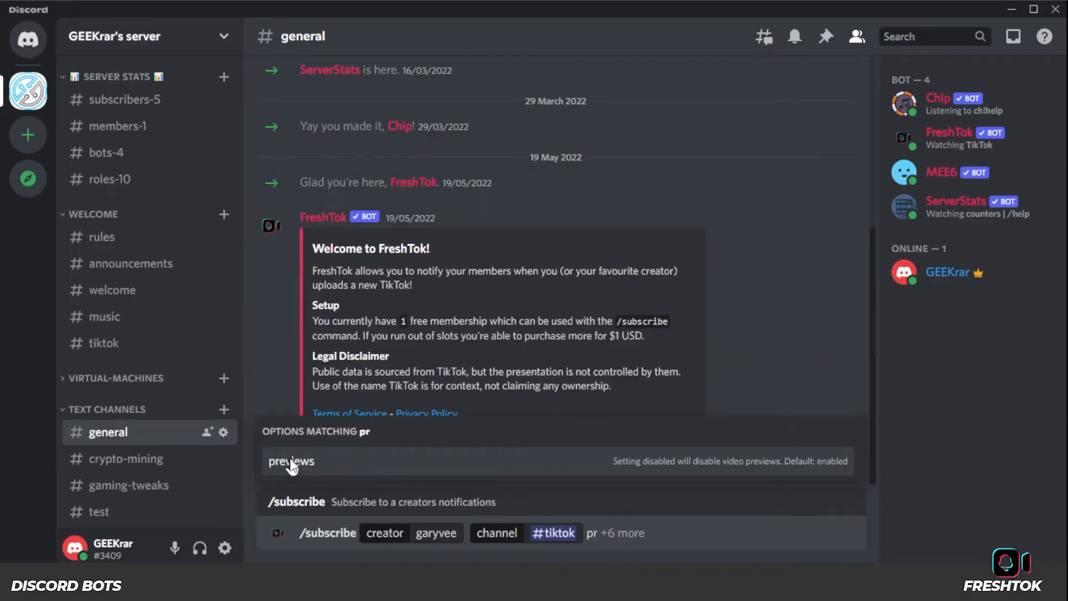
click(291, 462)
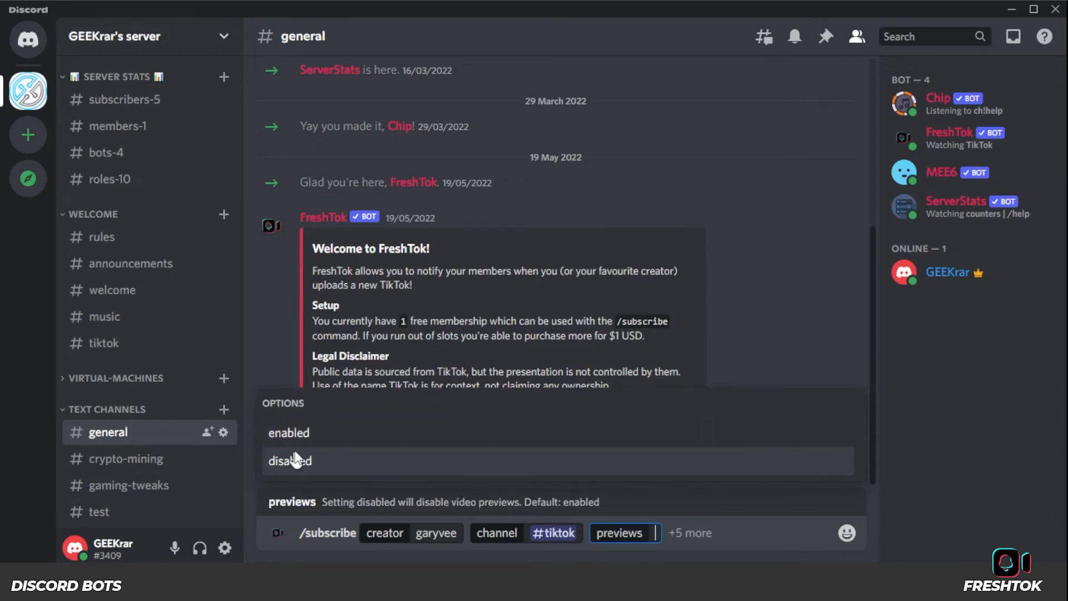
click(287, 433)
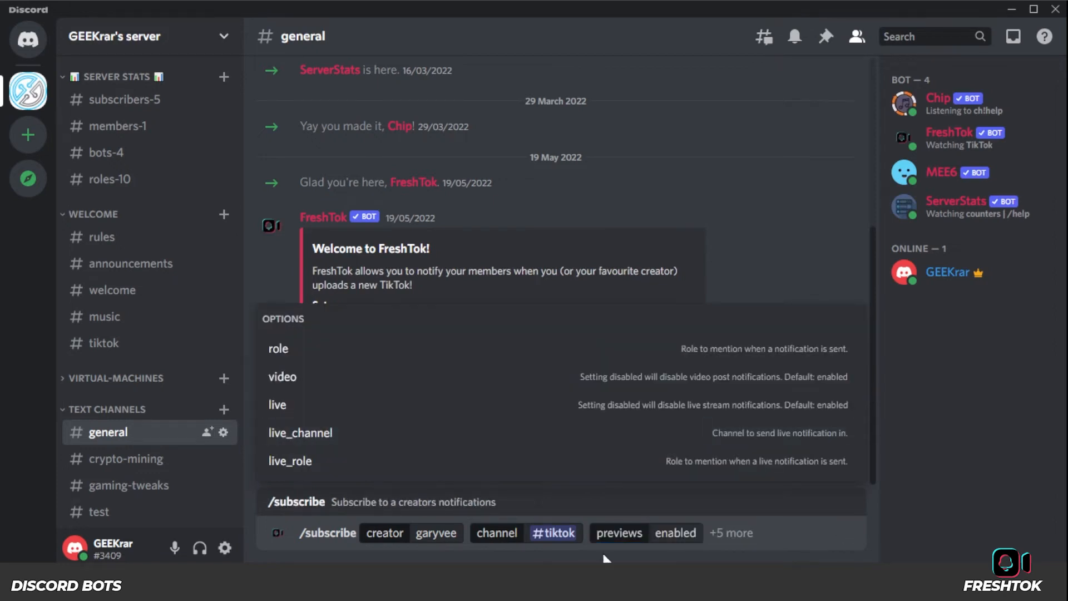
mouse_move(768, 537)
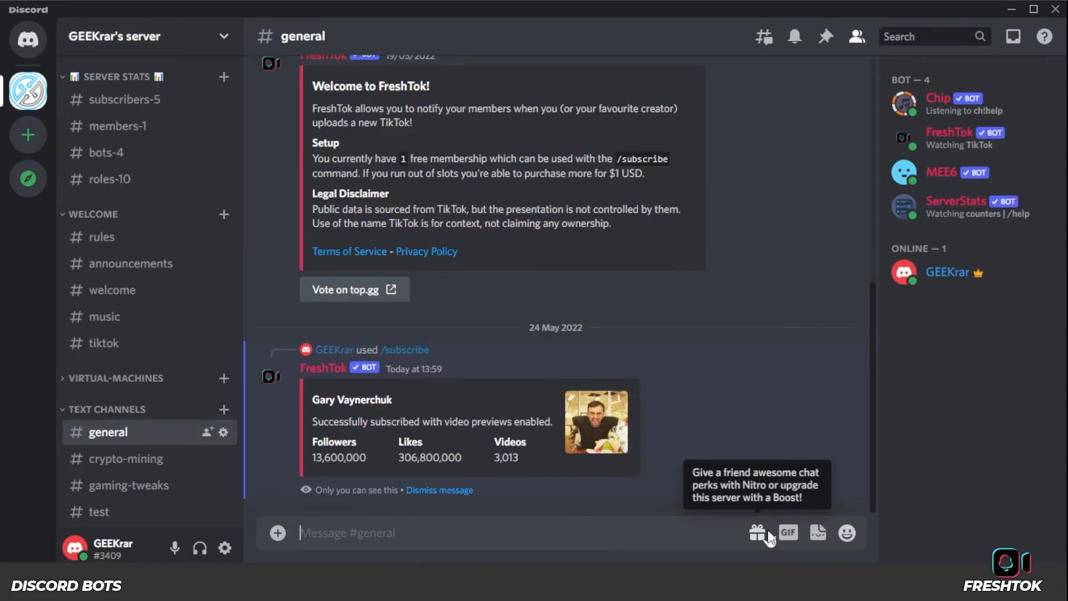
Step: Check FreshTok's confirmation of the garyvee subscription with video previews
click(102, 342)
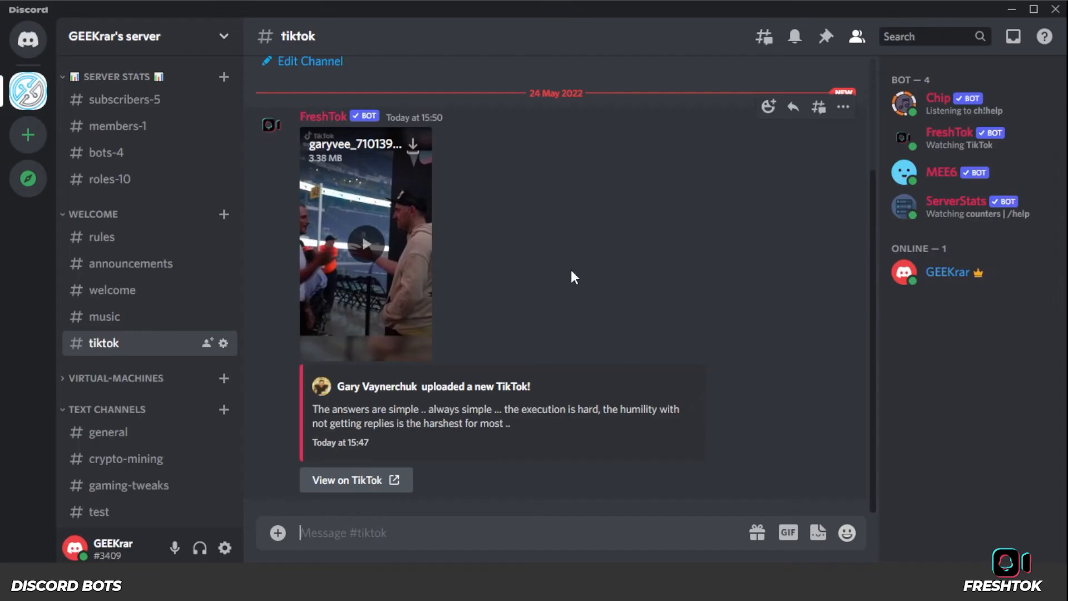
mouse_move(104, 358)
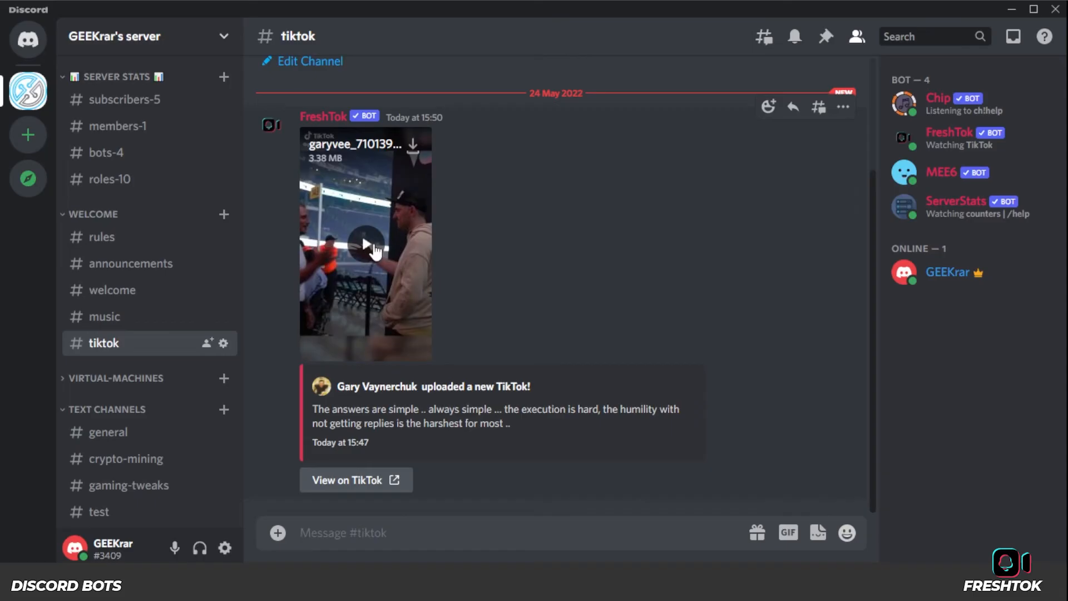
Step: Play the Gary Vaynerchuk TikTok clip inline in FreshTok's post
click(366, 244)
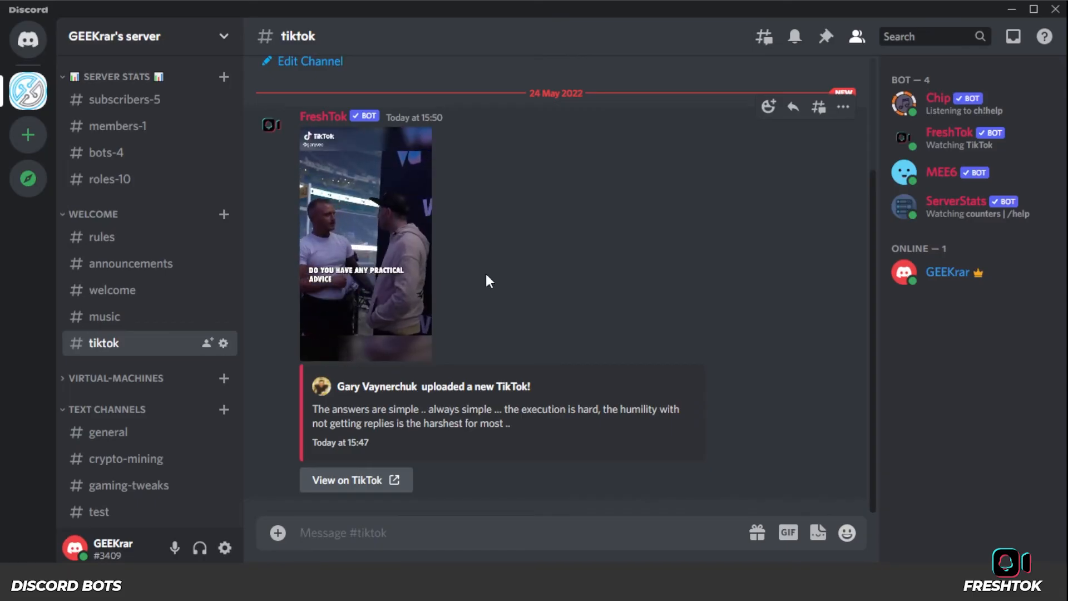